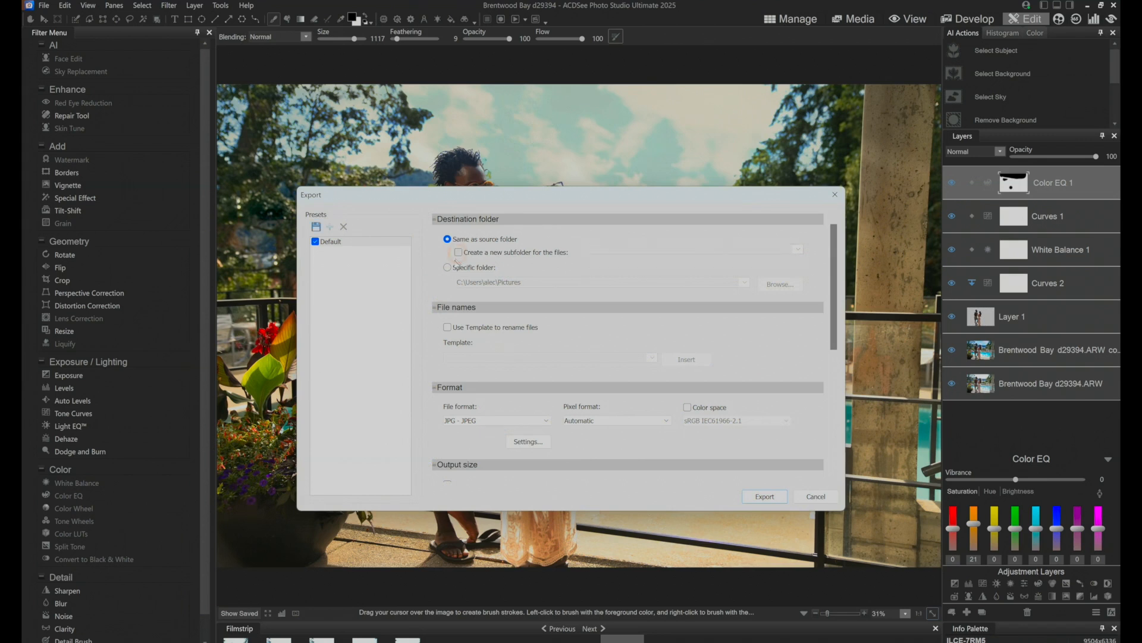
Switch the export destination to a specific folder (Pictures) instead of the source folder
{"action": "left_click", "coordinate": [448, 267]}
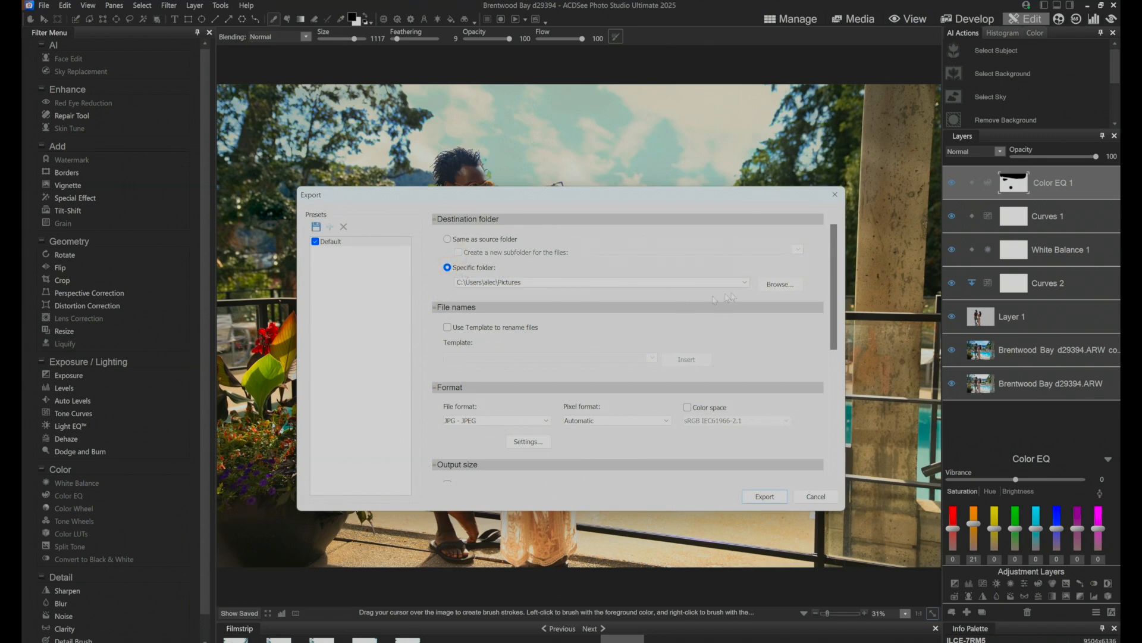